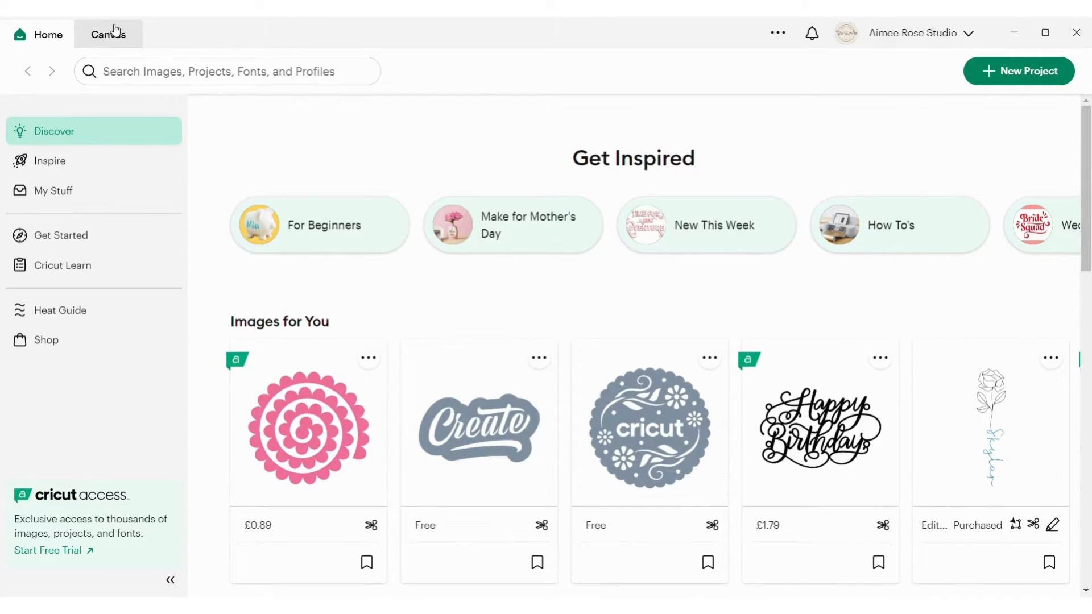
# On a blank canvas, select the fox thumbnail from Recent Uploads
pyautogui.click(108, 34)
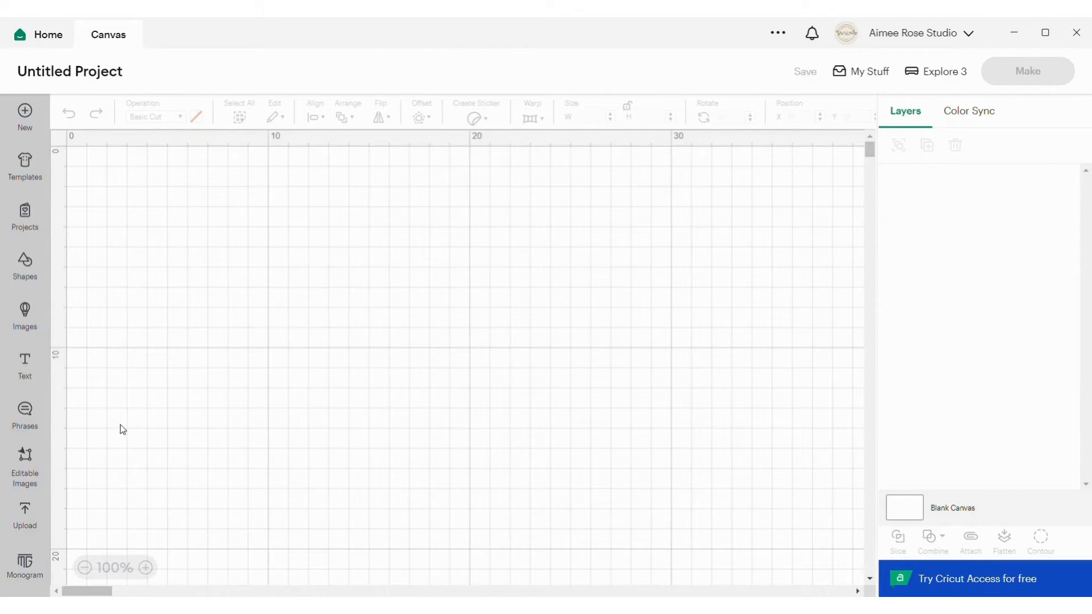
pyautogui.moveTo(161, 429)
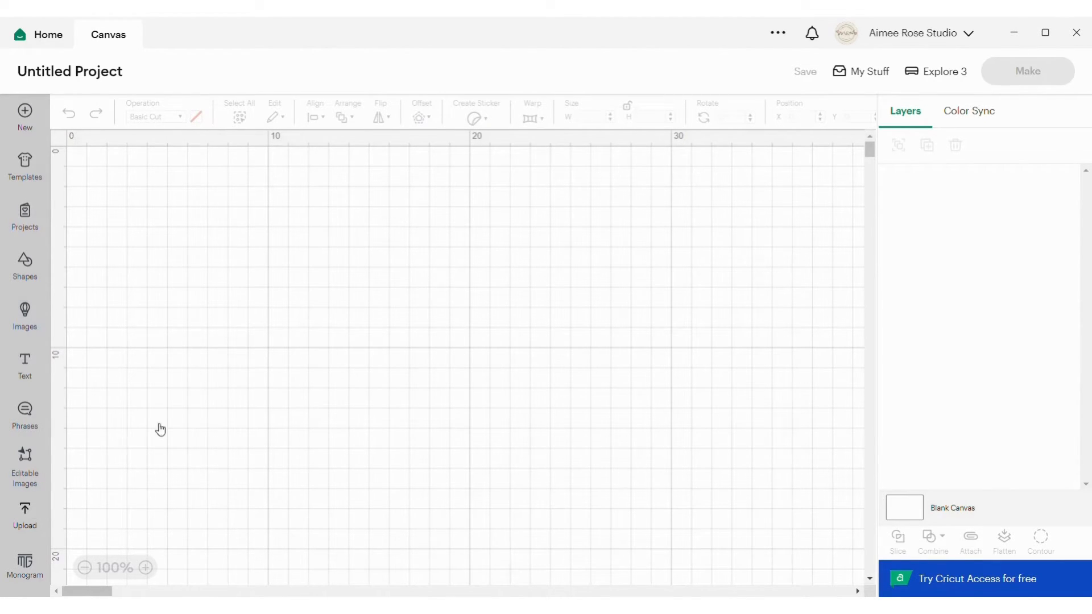
pyautogui.click(25, 515)
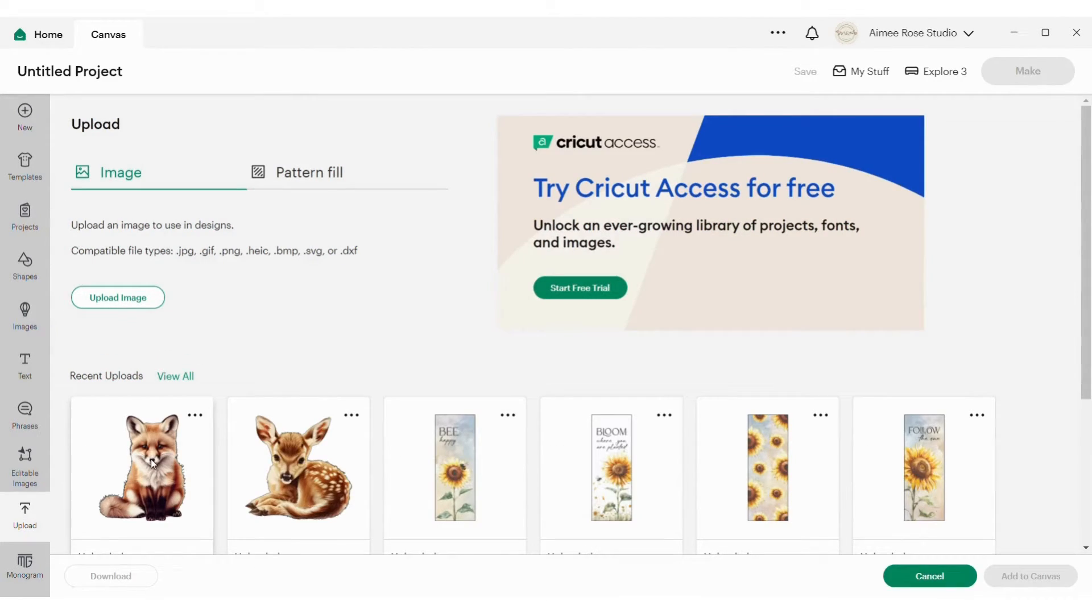
pyautogui.click(142, 466)
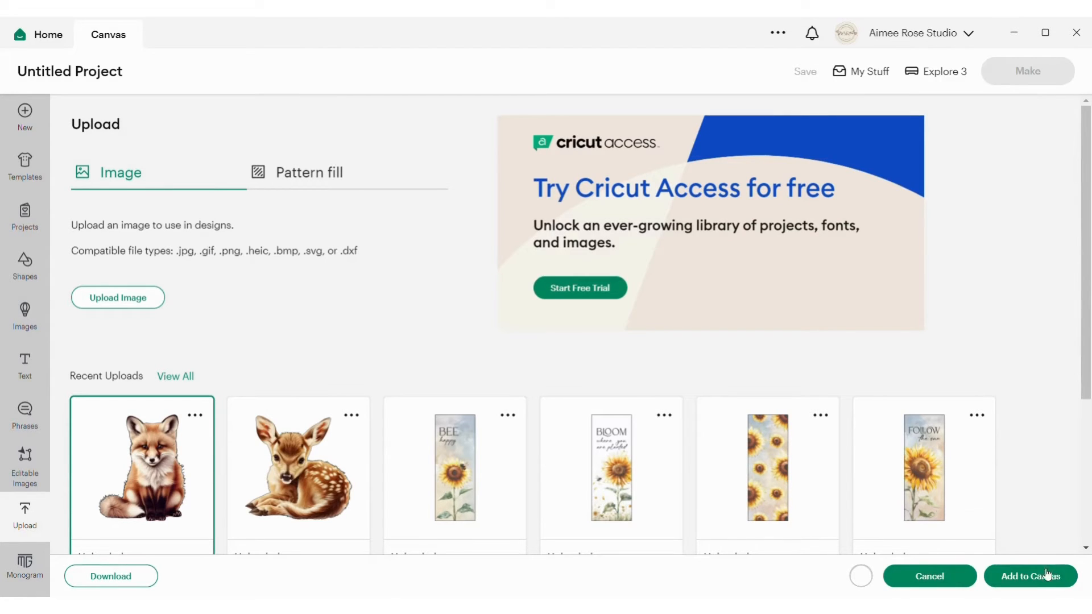
# Add the fox to the canvas, set its width to 10 cm, and nudge it slightly
pyautogui.click(928, 576)
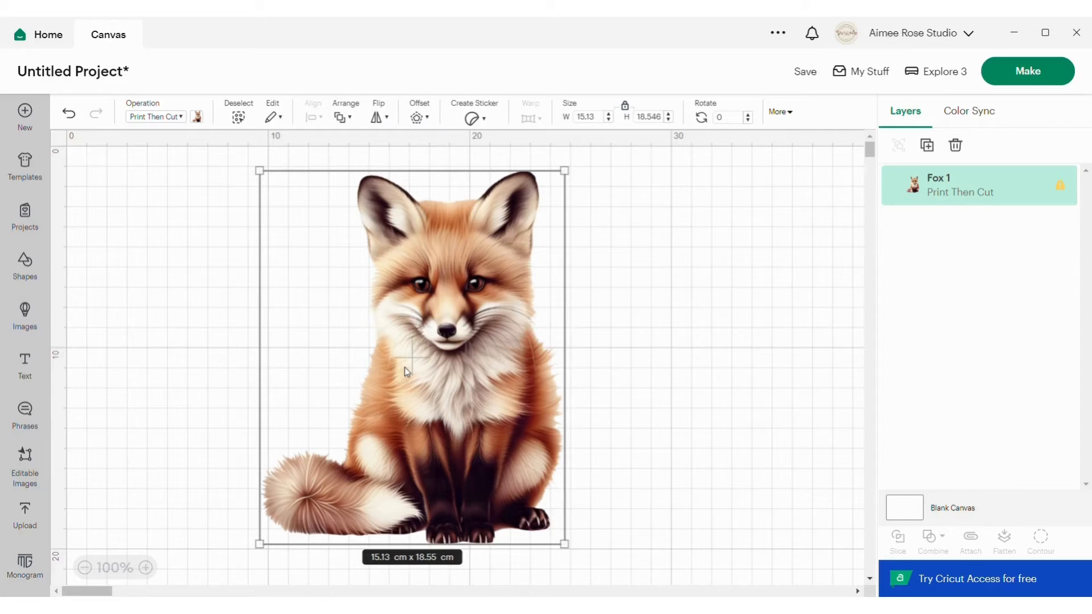
pyautogui.moveTo(579, 130)
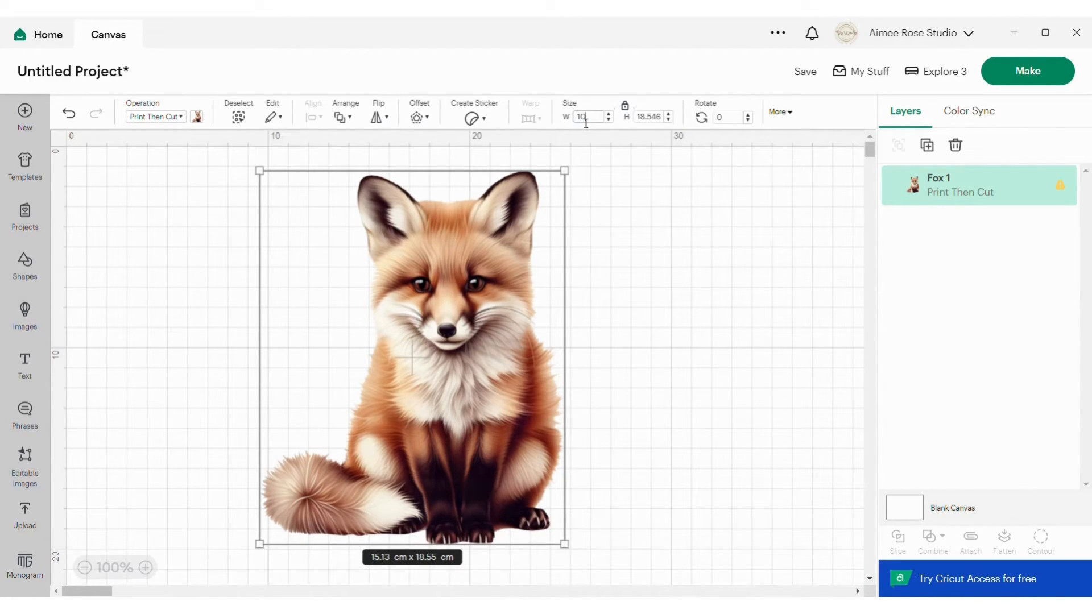
pyautogui.write('10')
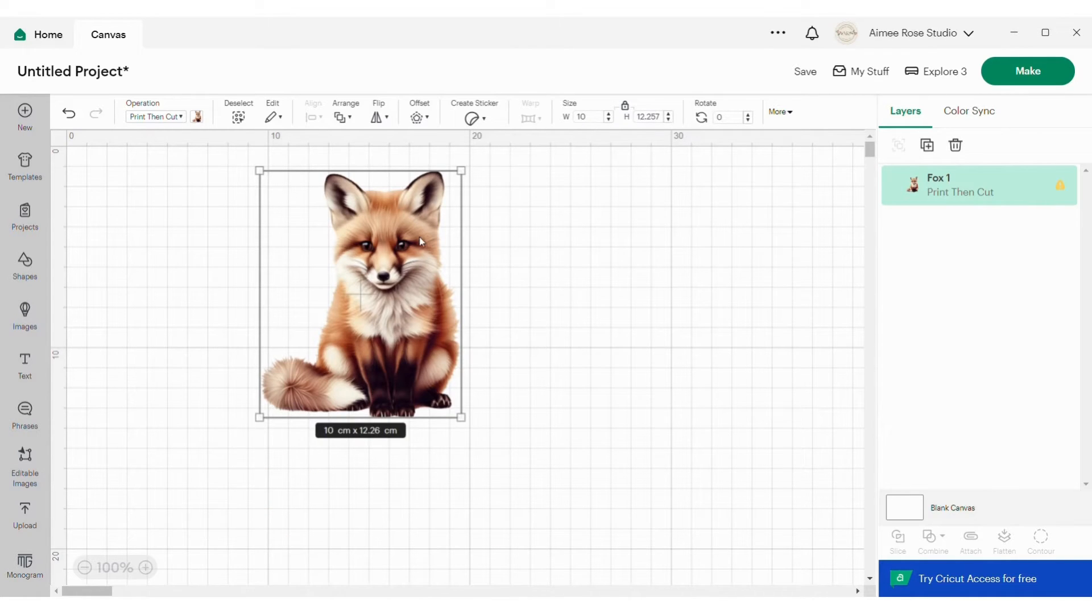
pyautogui.moveTo(358, 292); pyautogui.dragTo(383, 310)
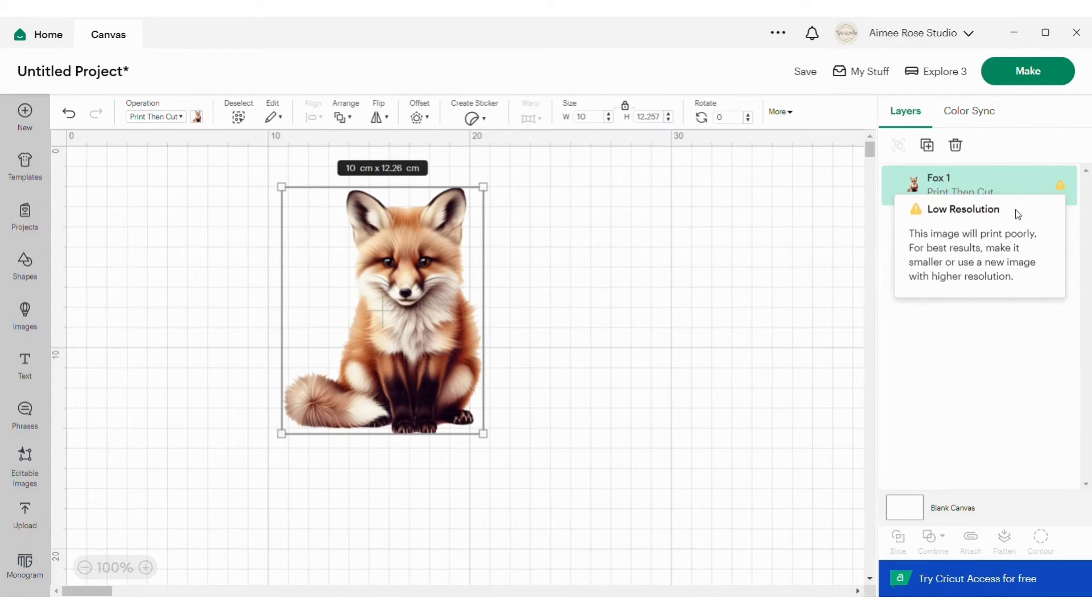
pyautogui.moveTo(403, 236)
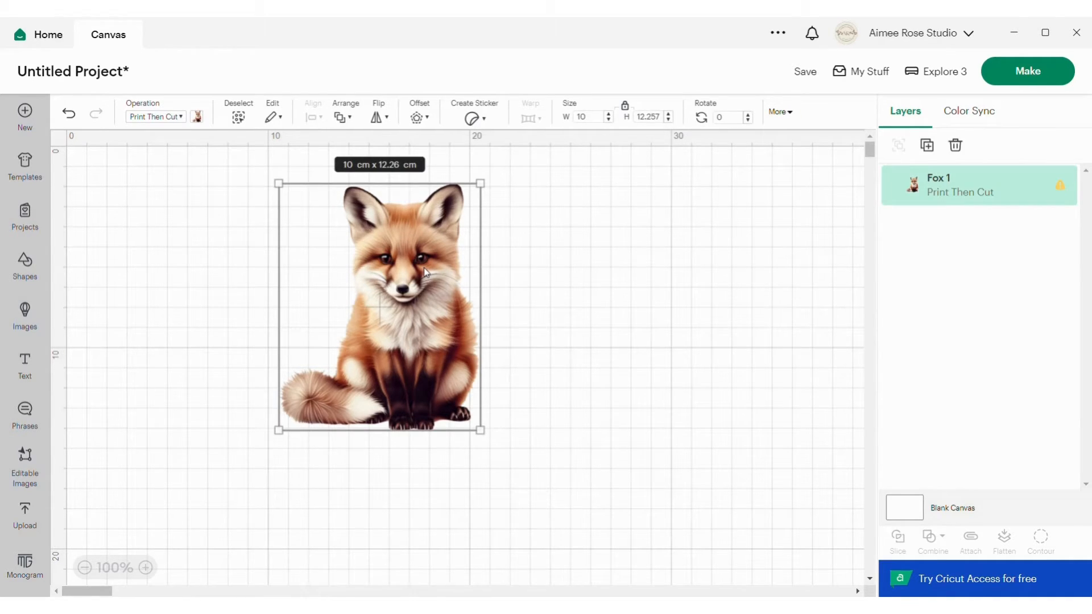
# Delete the fox, then set Application Experience to Beta in Settings
pyautogui.click(954, 145)
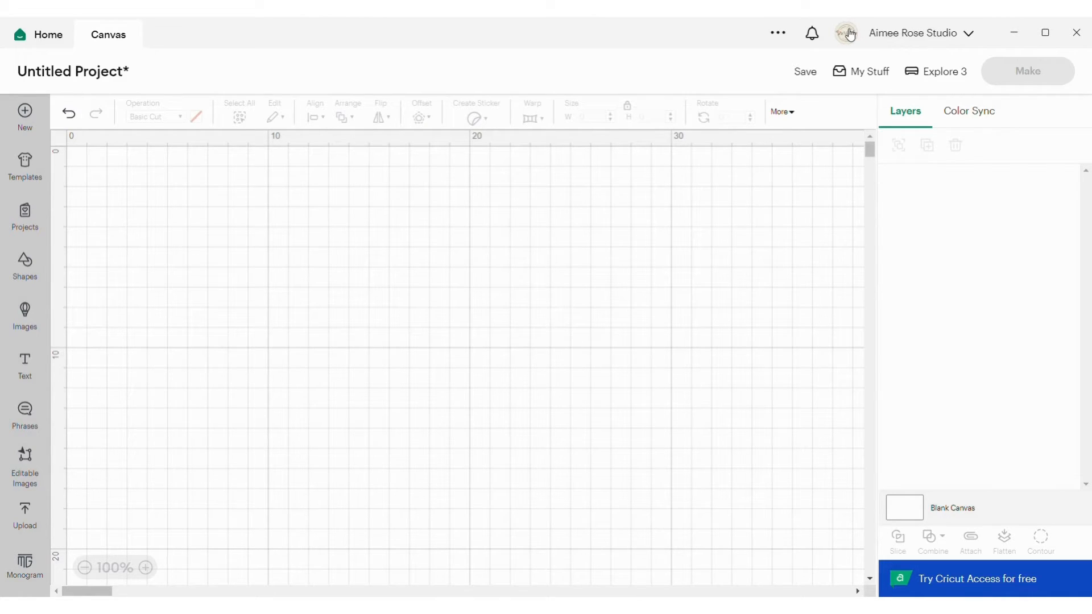
pyautogui.click(845, 33)
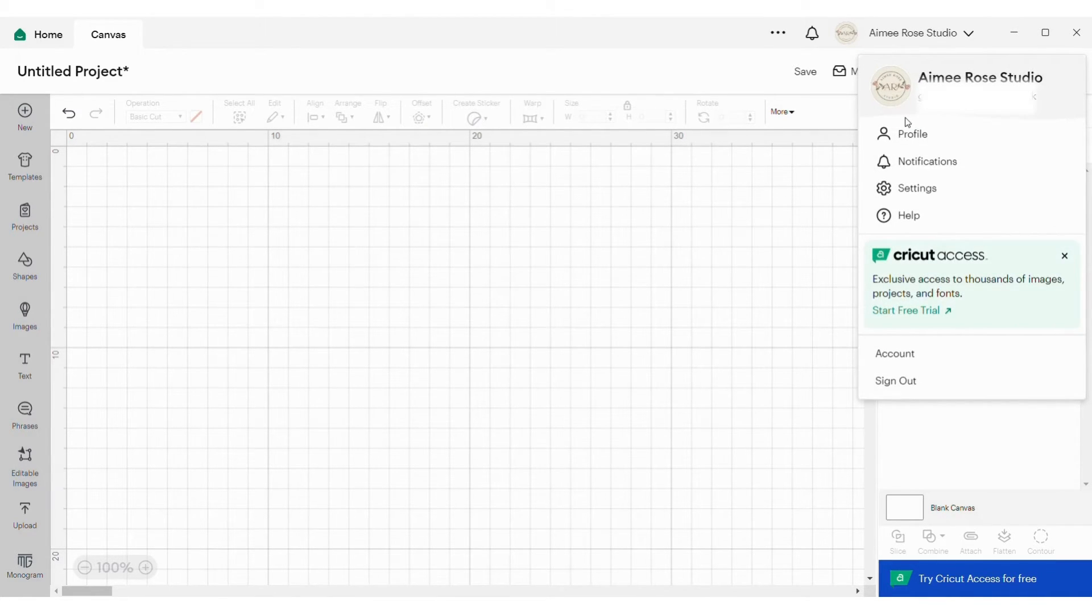
pyautogui.click(916, 188)
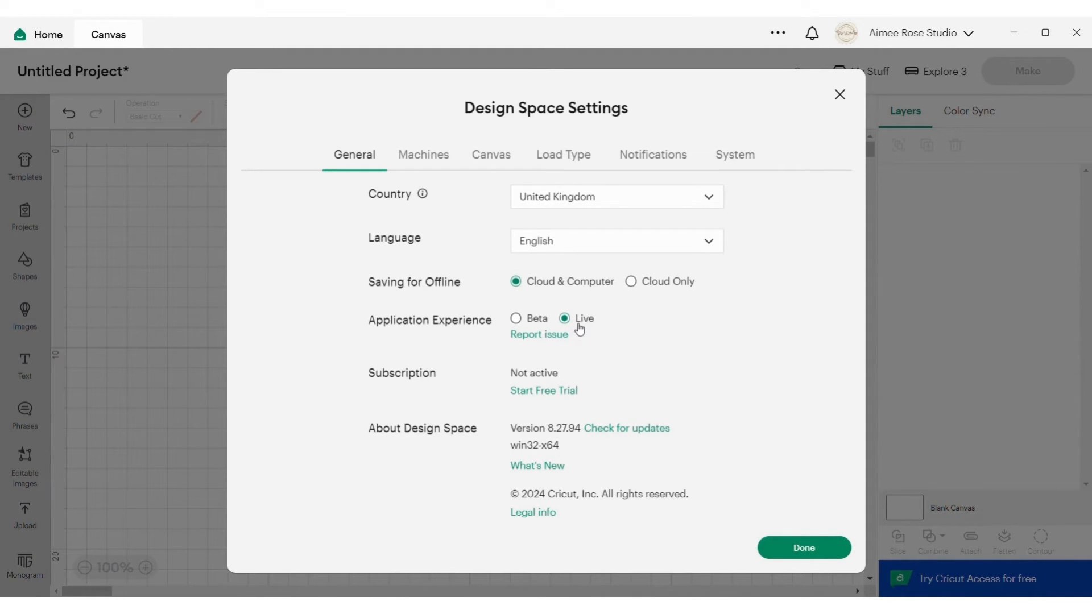
pyautogui.moveTo(517, 319)
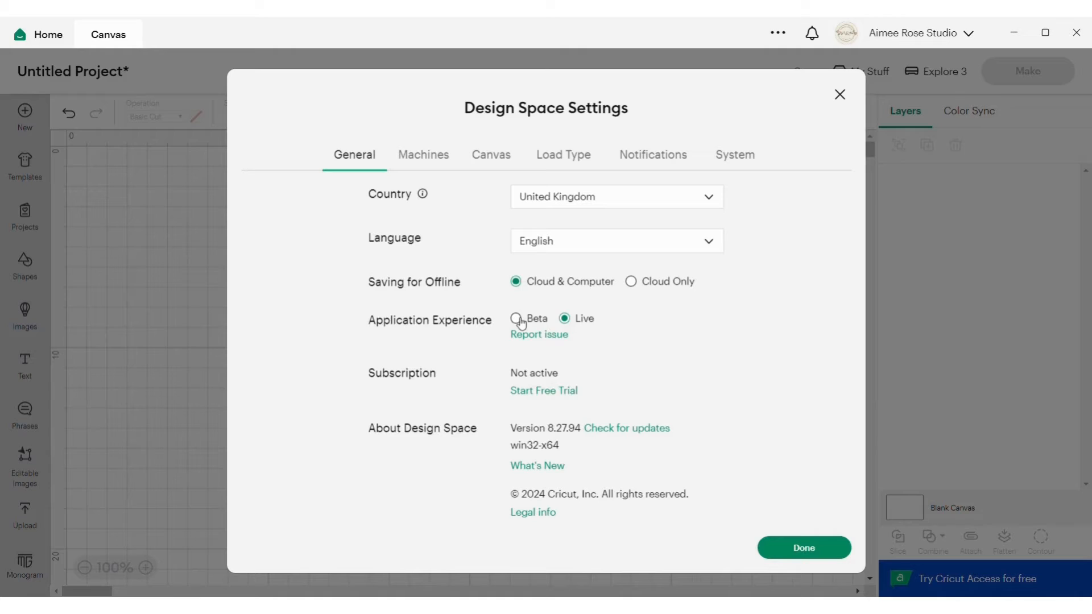
pyautogui.click(515, 319)
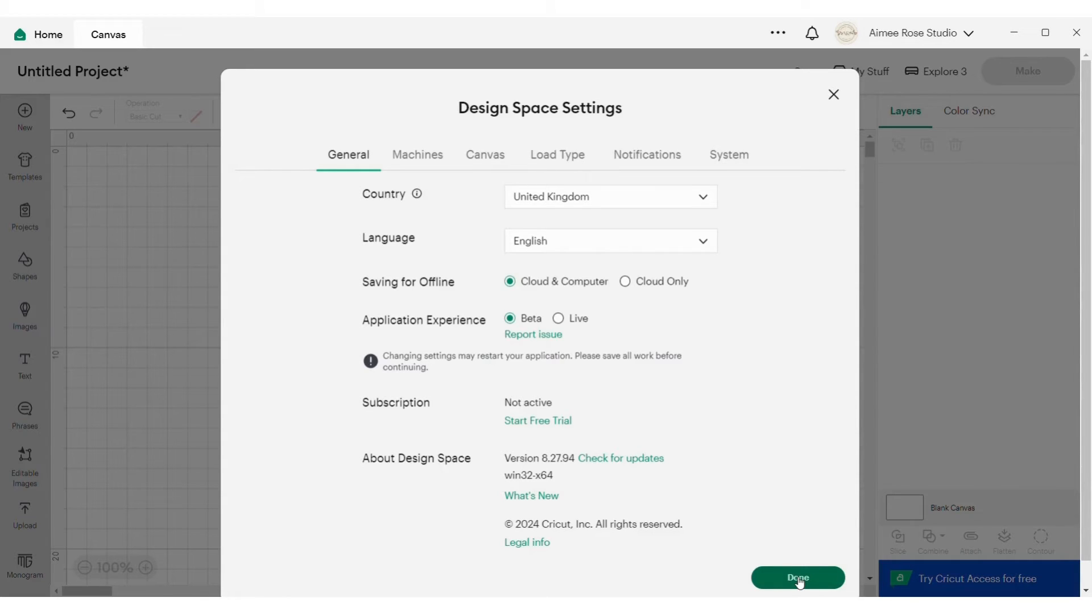
pyautogui.click(797, 577)
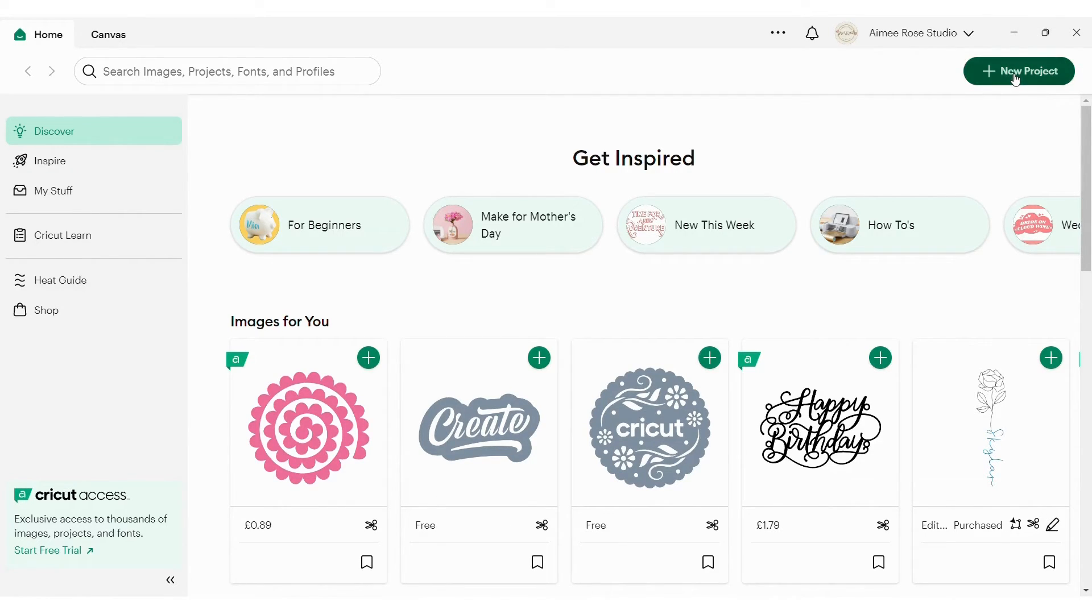
# Start a new project and load the fox image file into Upload Image
pyautogui.click(1018, 71)
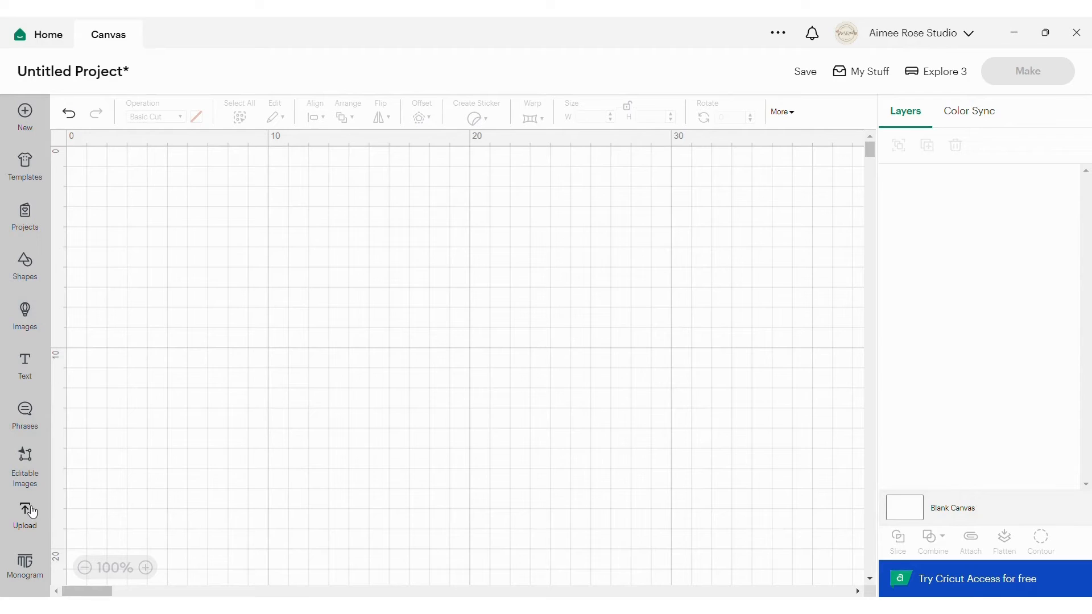
pyautogui.click(25, 515)
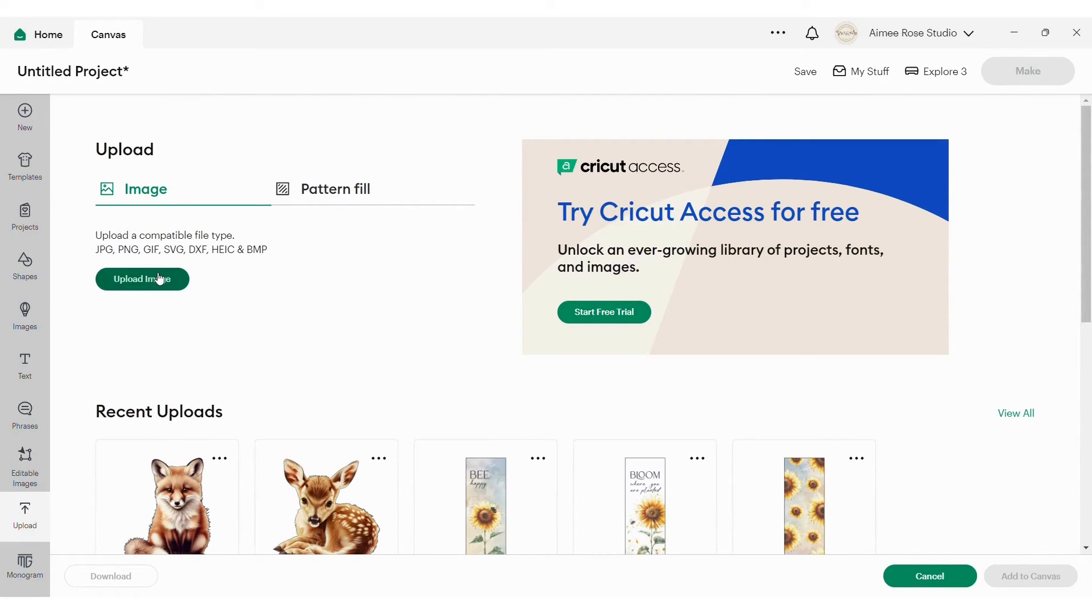
pyautogui.click(142, 279)
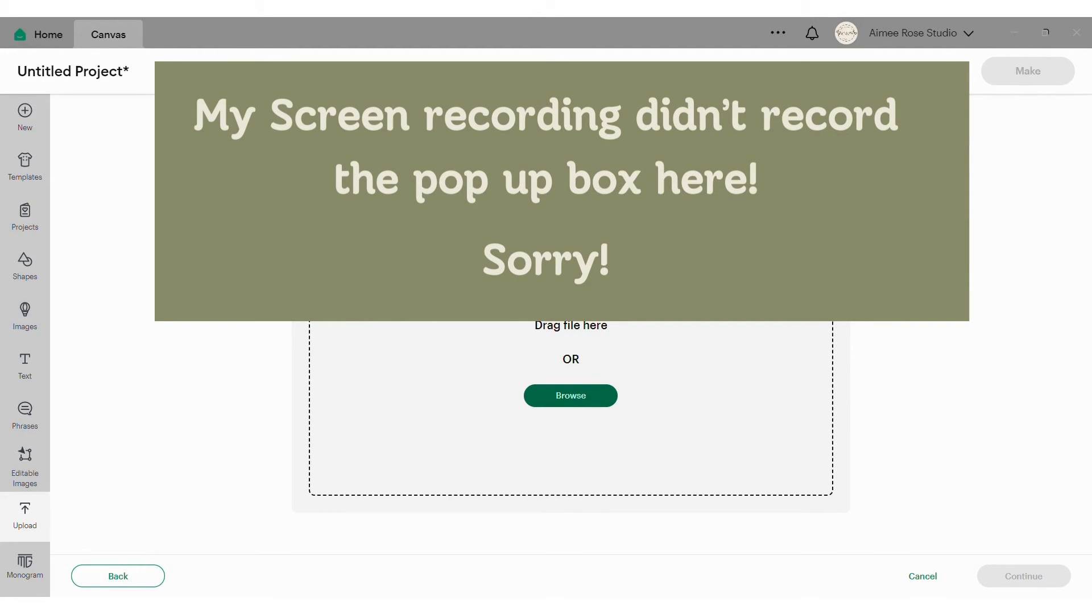
pyautogui.moveTo(81, 183)
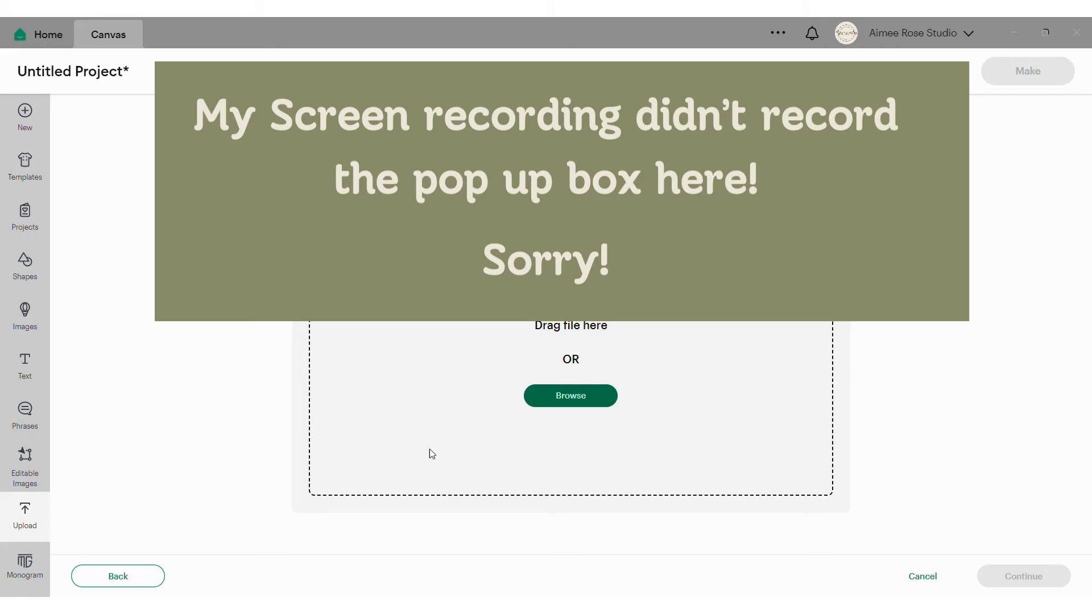
pyautogui.click(569, 396)
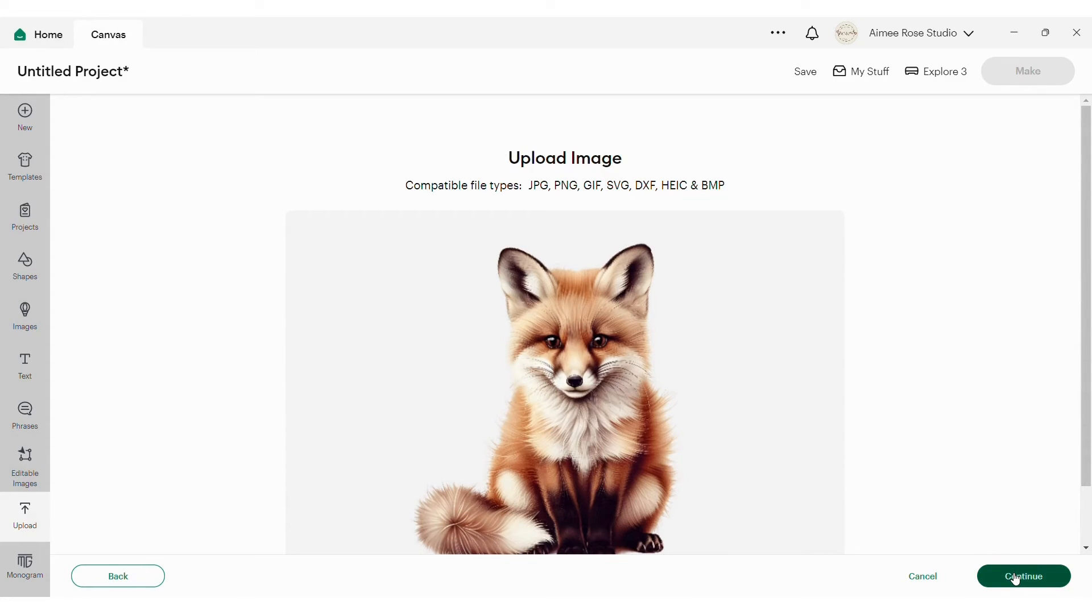
# Upload the fox as a full-colour Flat Graphic 'Fox 1', keeping its background
pyautogui.click(1022, 576)
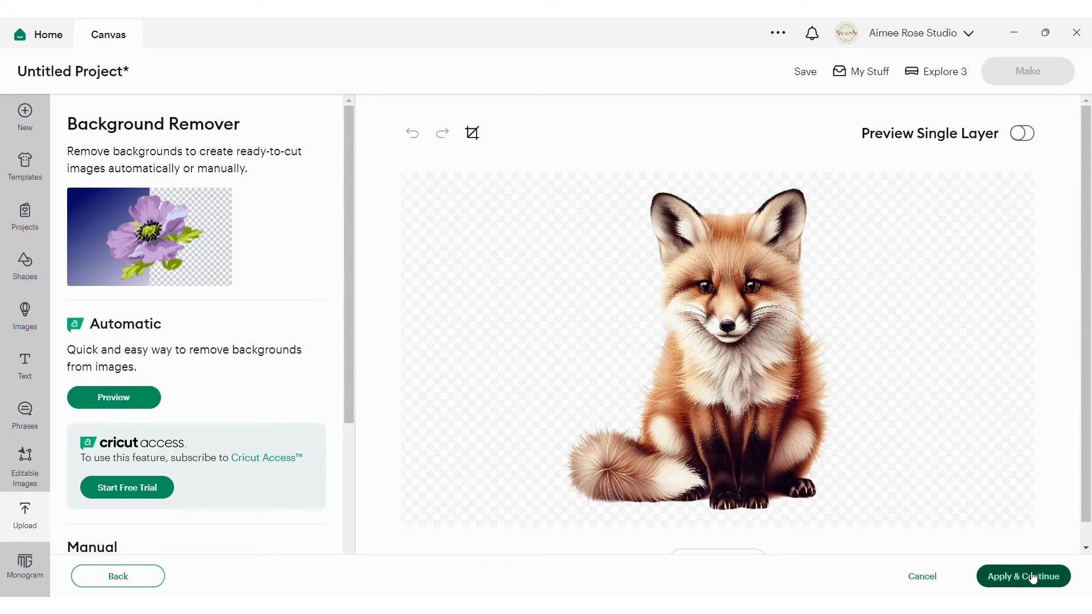
pyautogui.click(1022, 576)
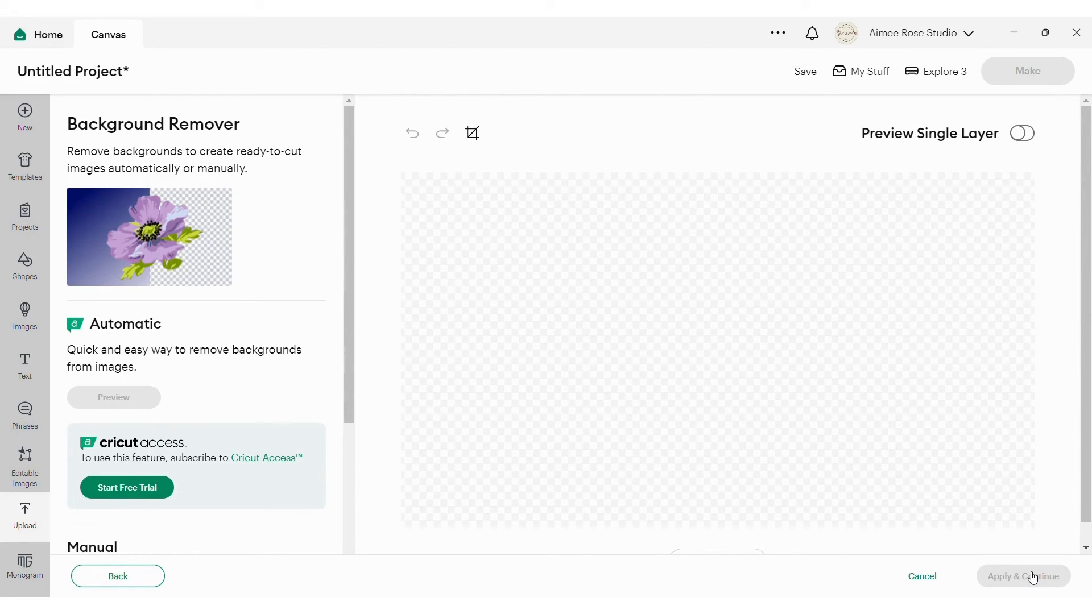
pyautogui.click(1021, 576)
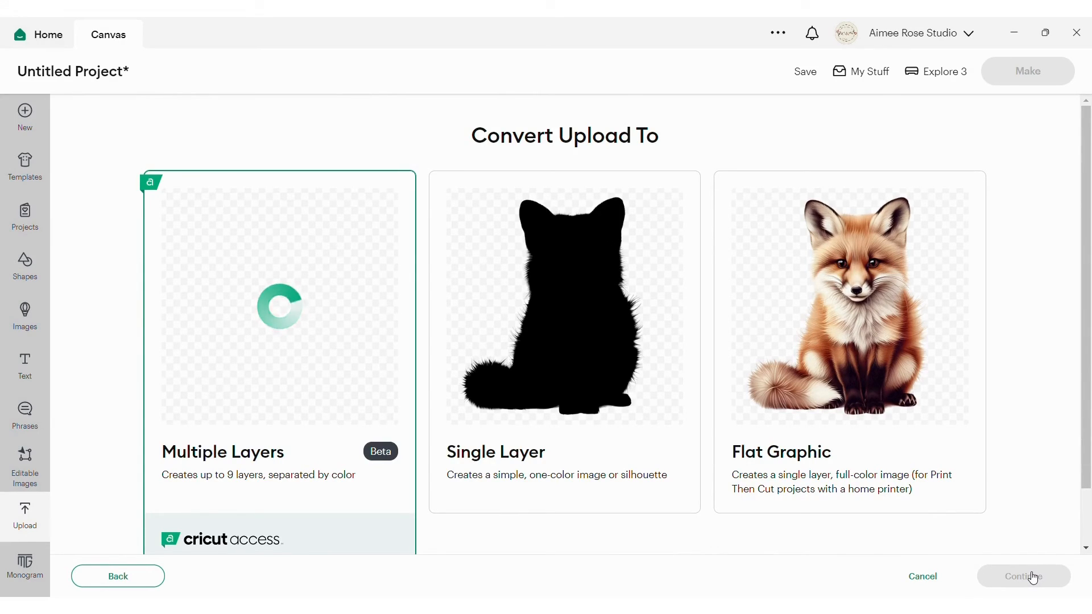
pyautogui.moveTo(790, 346)
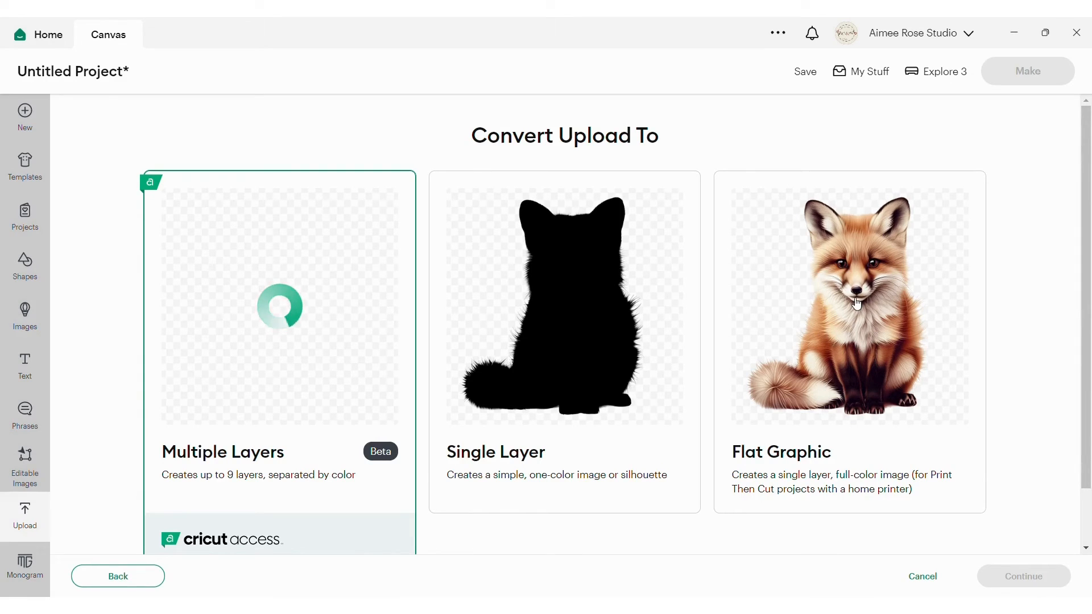
pyautogui.click(848, 307)
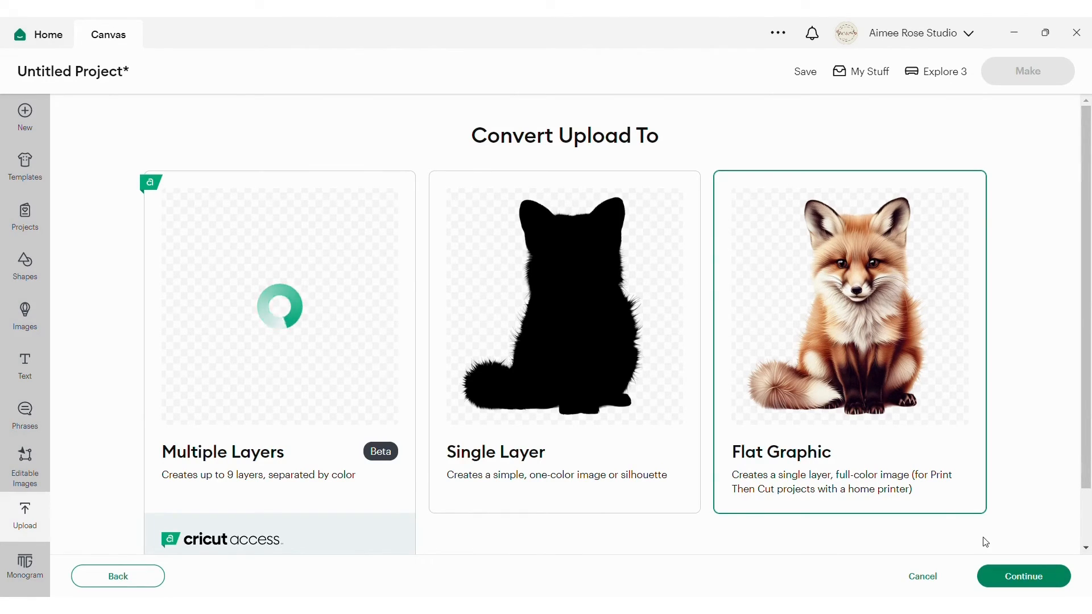
pyautogui.moveTo(1023, 577)
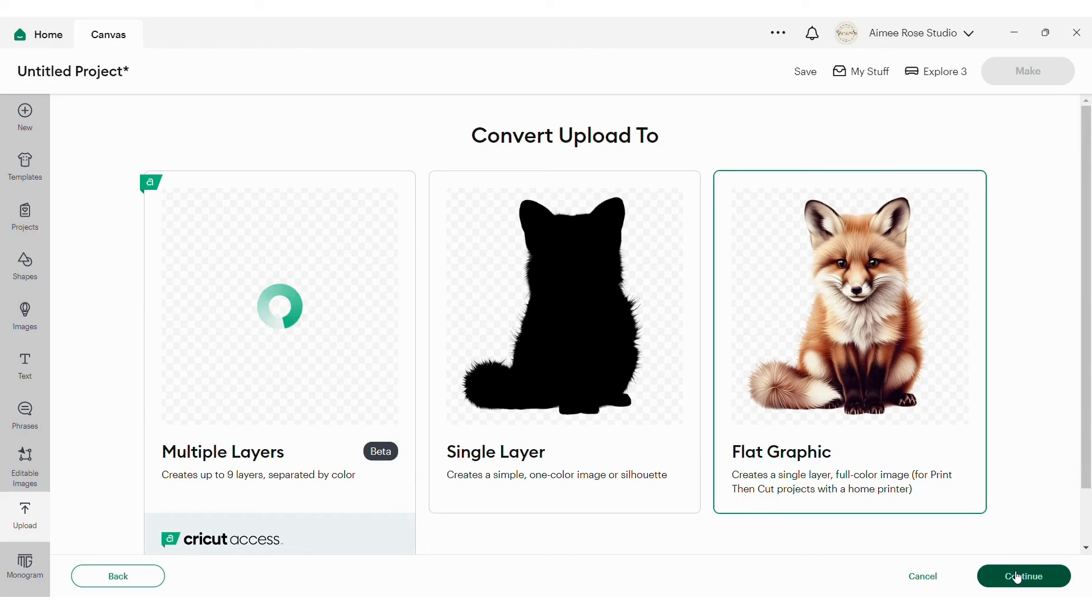
pyautogui.click(1022, 576)
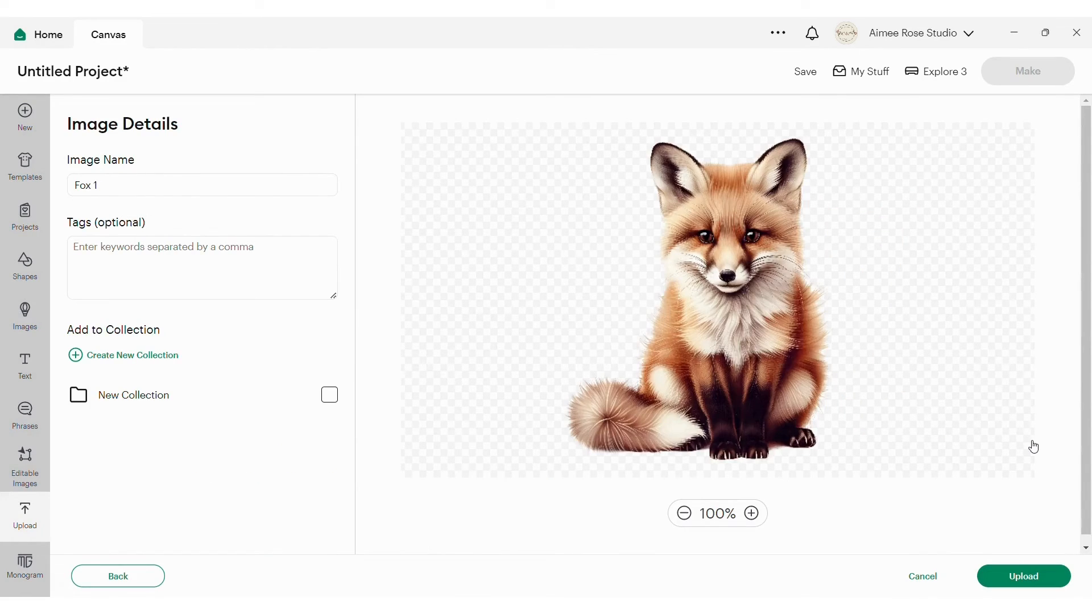
pyautogui.click(1023, 576)
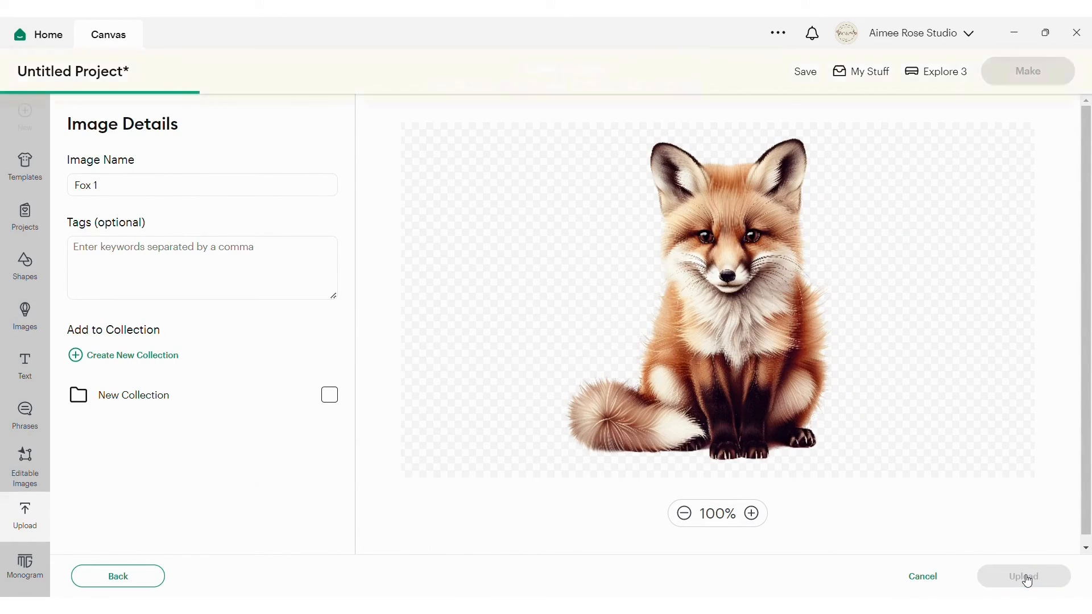
pyautogui.click(1023, 576)
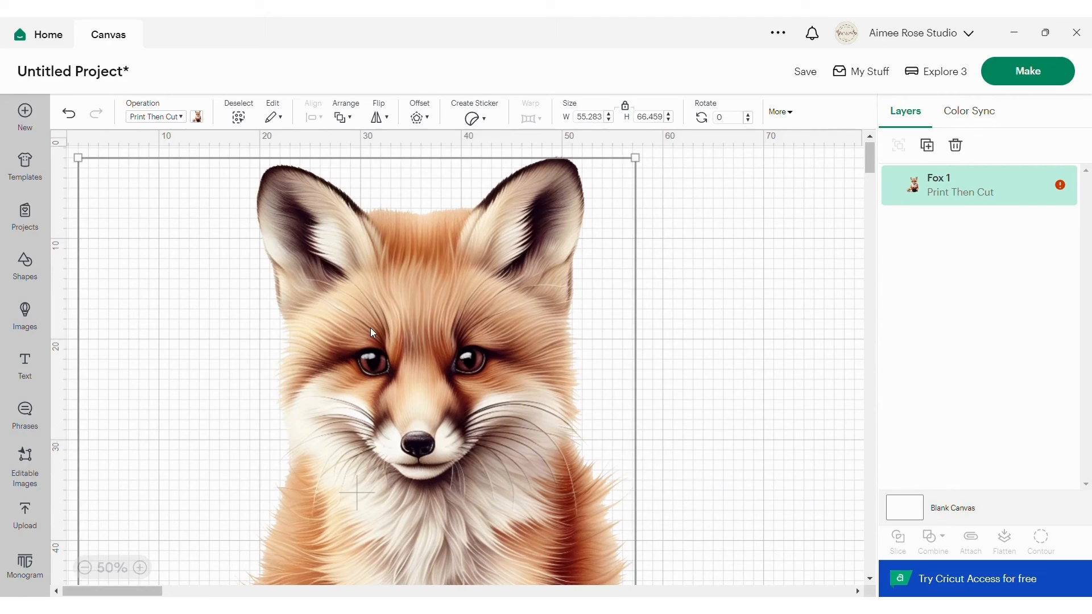
# Set Fox 1 to 10 cm wide, move it mid-canvas, and zoom in to check
pyautogui.click(588, 116)
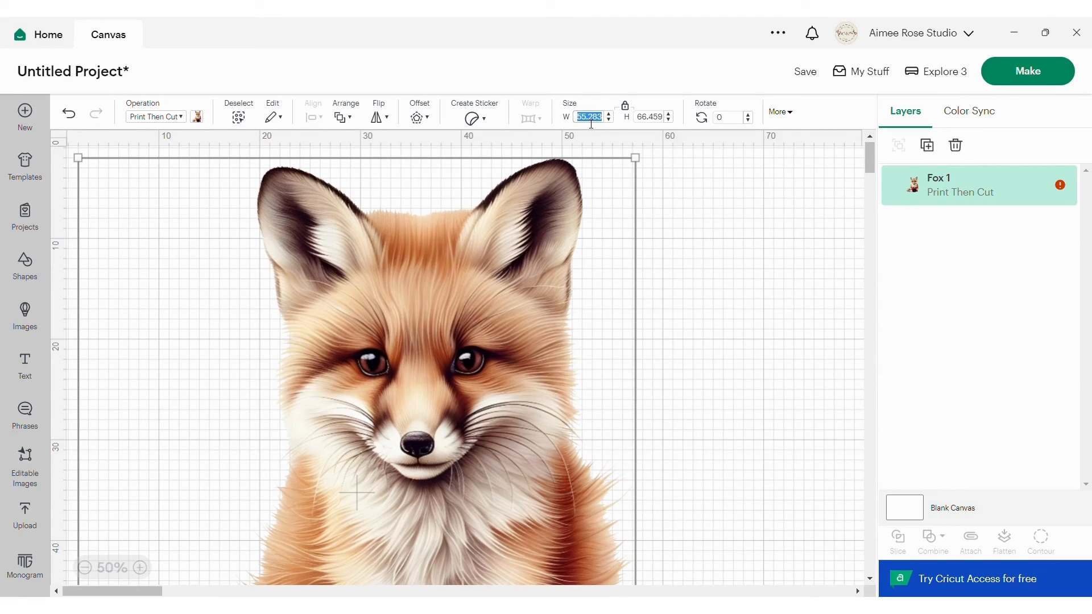
pyautogui.write('10')
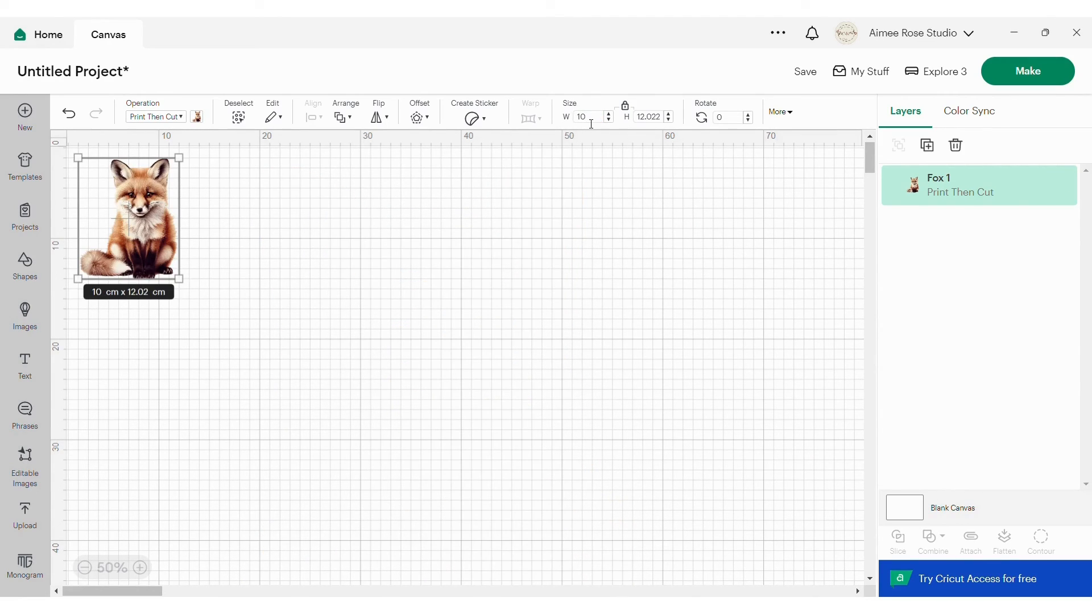
pyautogui.moveTo(127, 221); pyautogui.dragTo(399, 282)
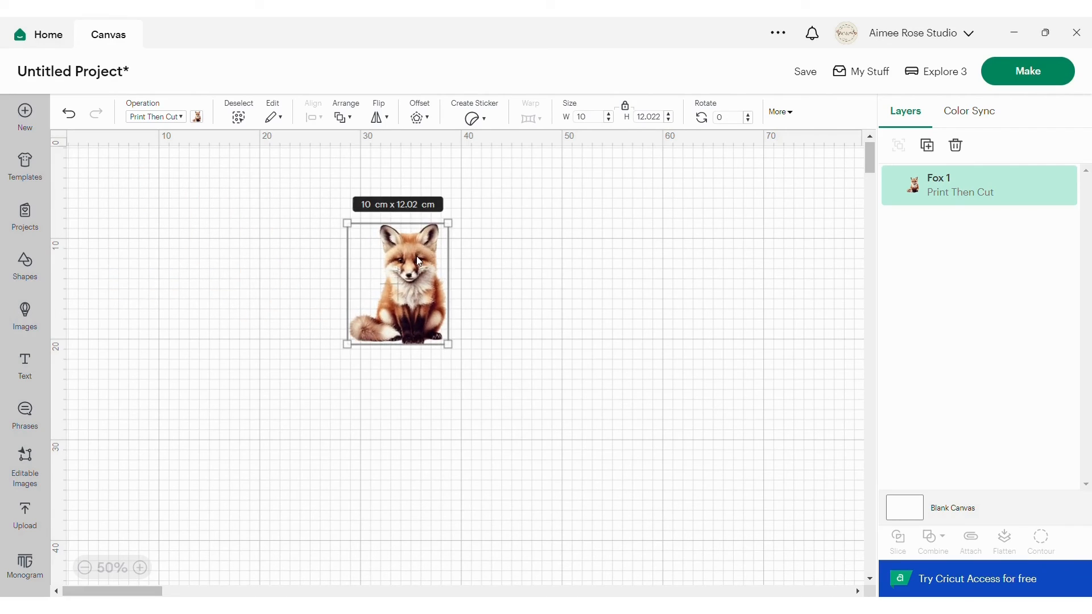
pyautogui.click(143, 568)
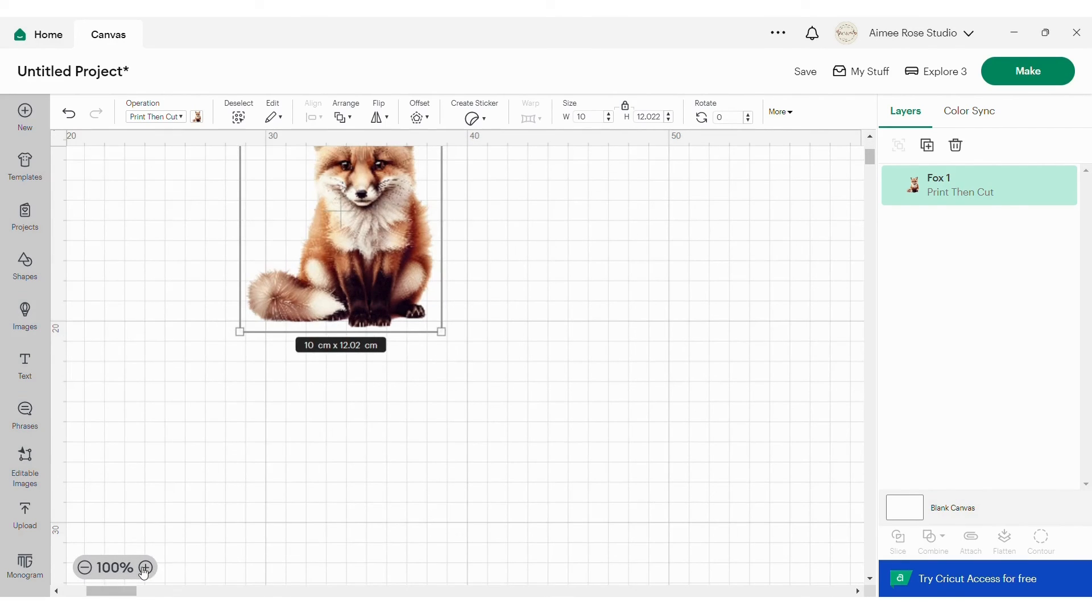
pyautogui.click(145, 567)
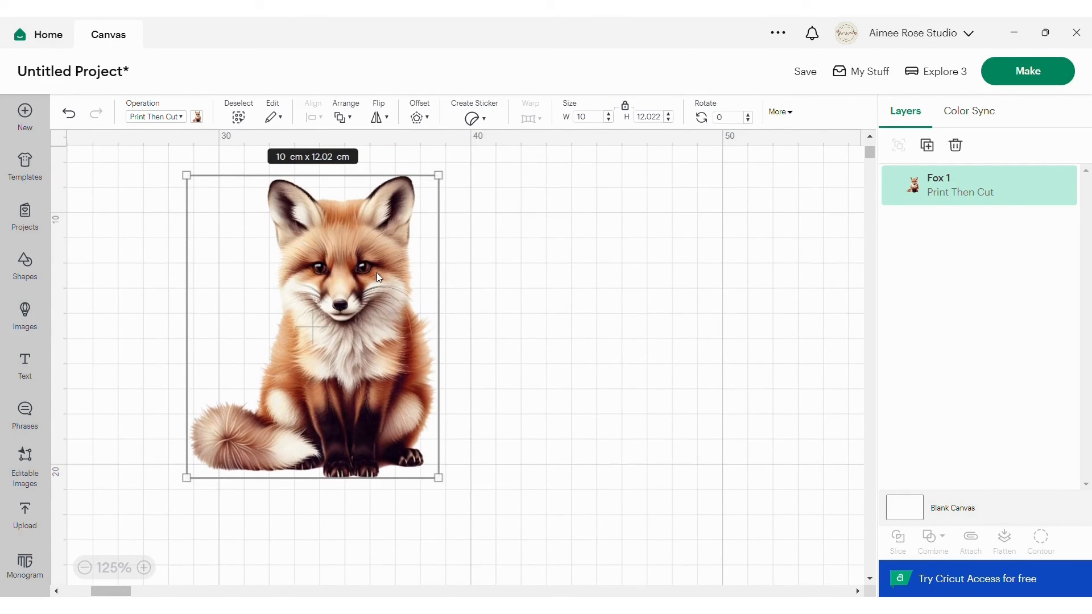
pyautogui.moveTo(1042, 185)
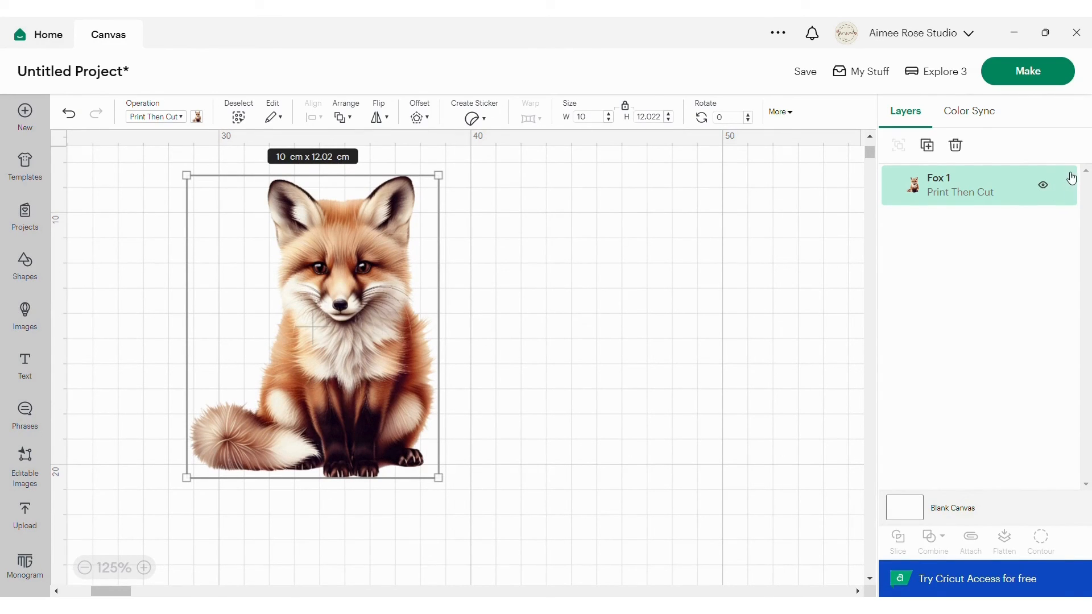
pyautogui.moveTo(931, 193)
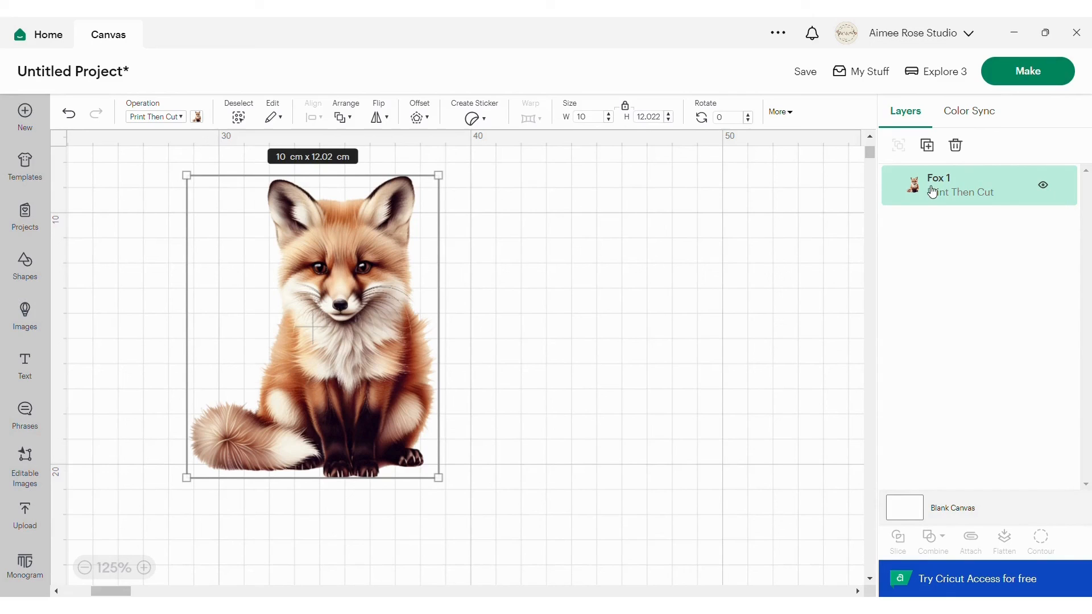
pyautogui.moveTo(583, 279)
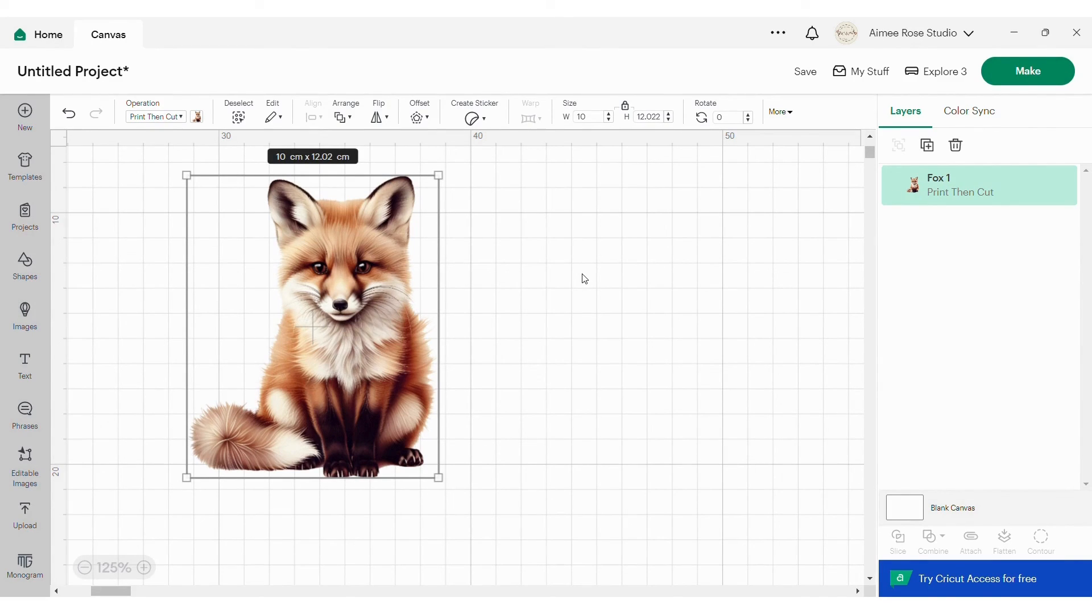
pyautogui.moveTo(397, 339)
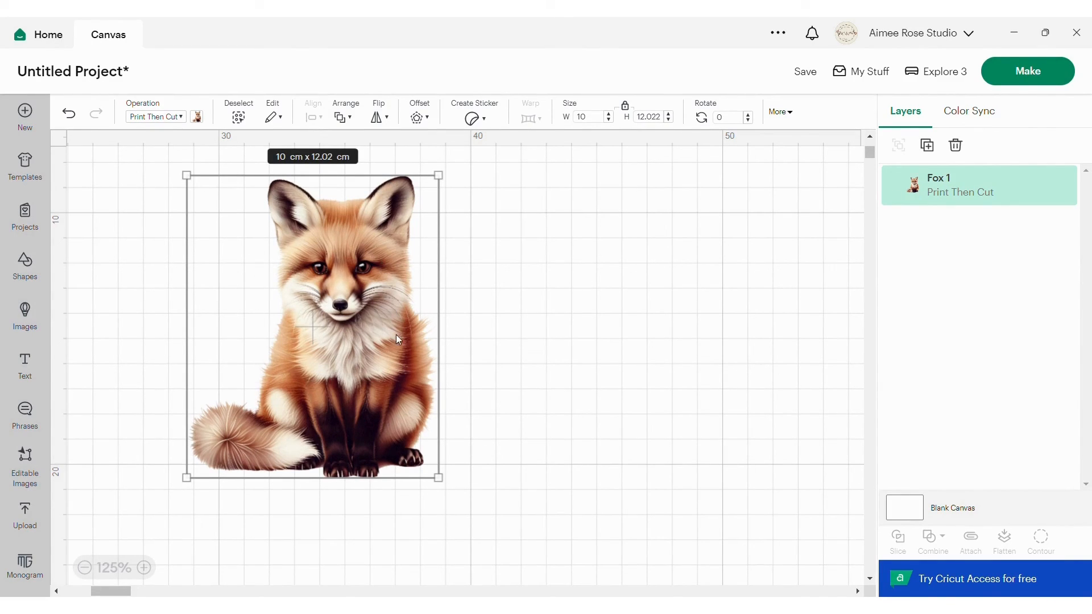